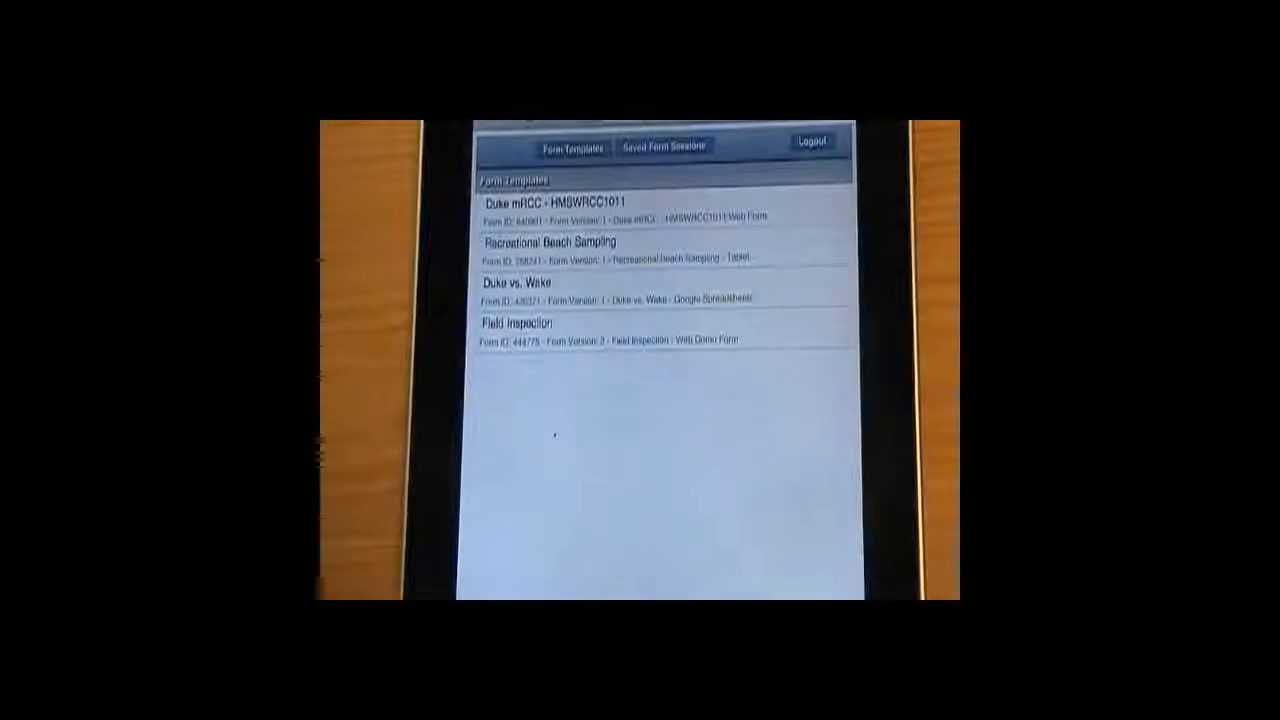
Fill a Field Inspection form: Apple iPad, Customer 1, Morning, rainfall 1.11
click(517, 323)
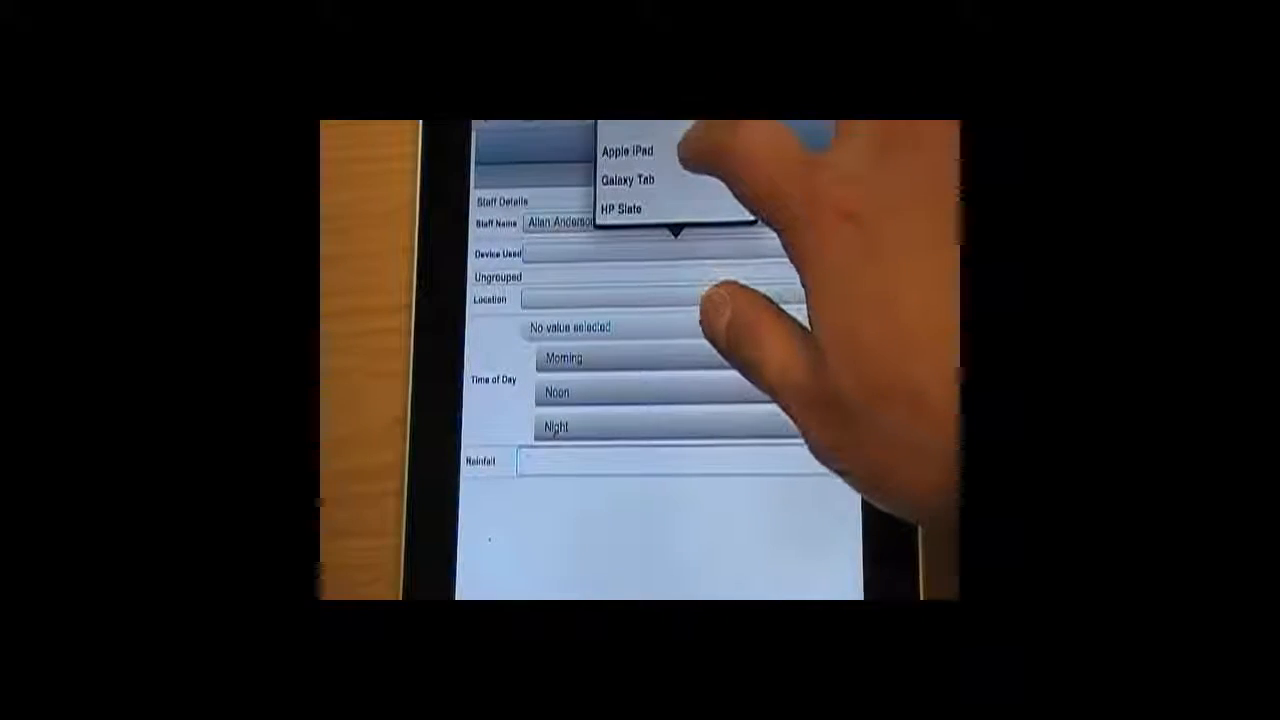
click(628, 150)
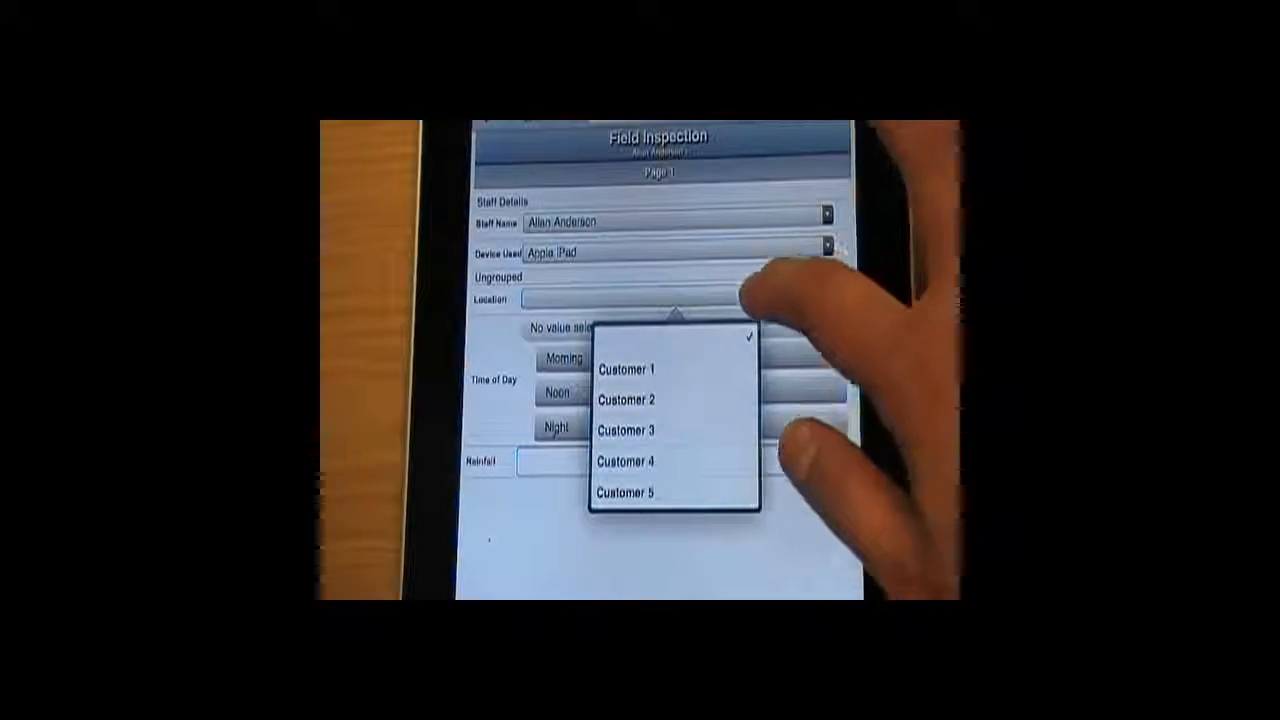
click(627, 369)
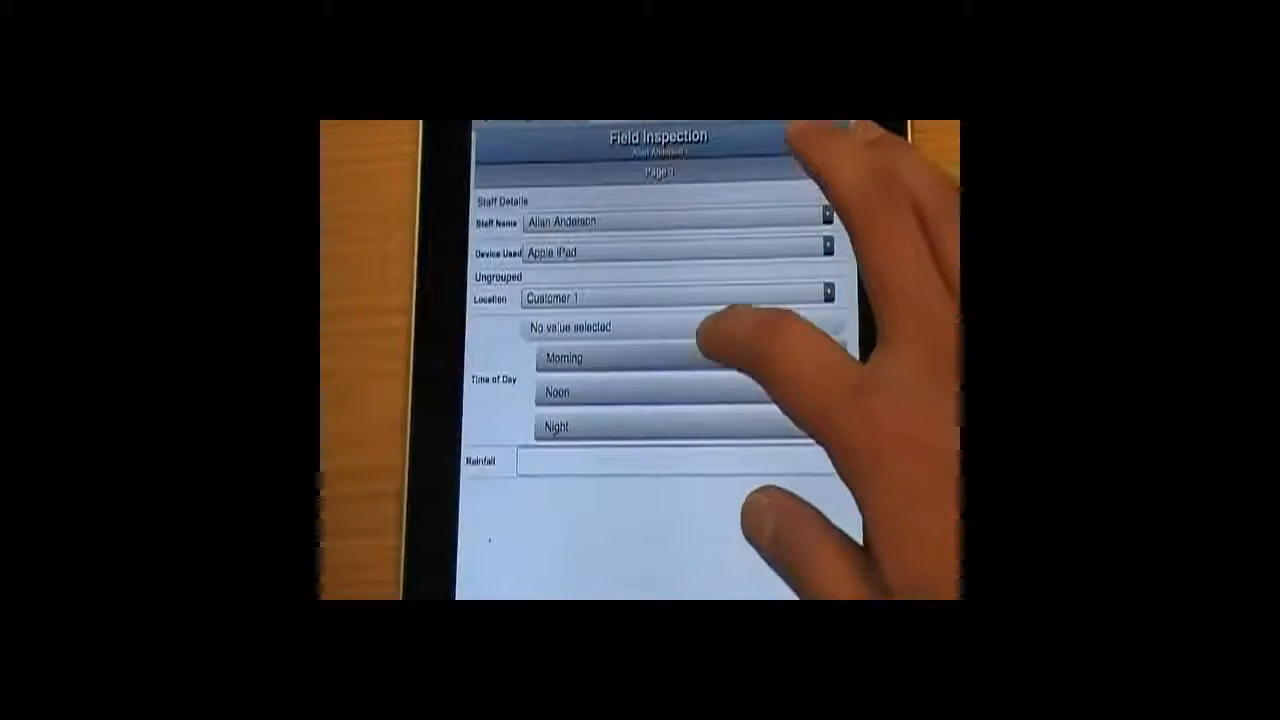
click(563, 357)
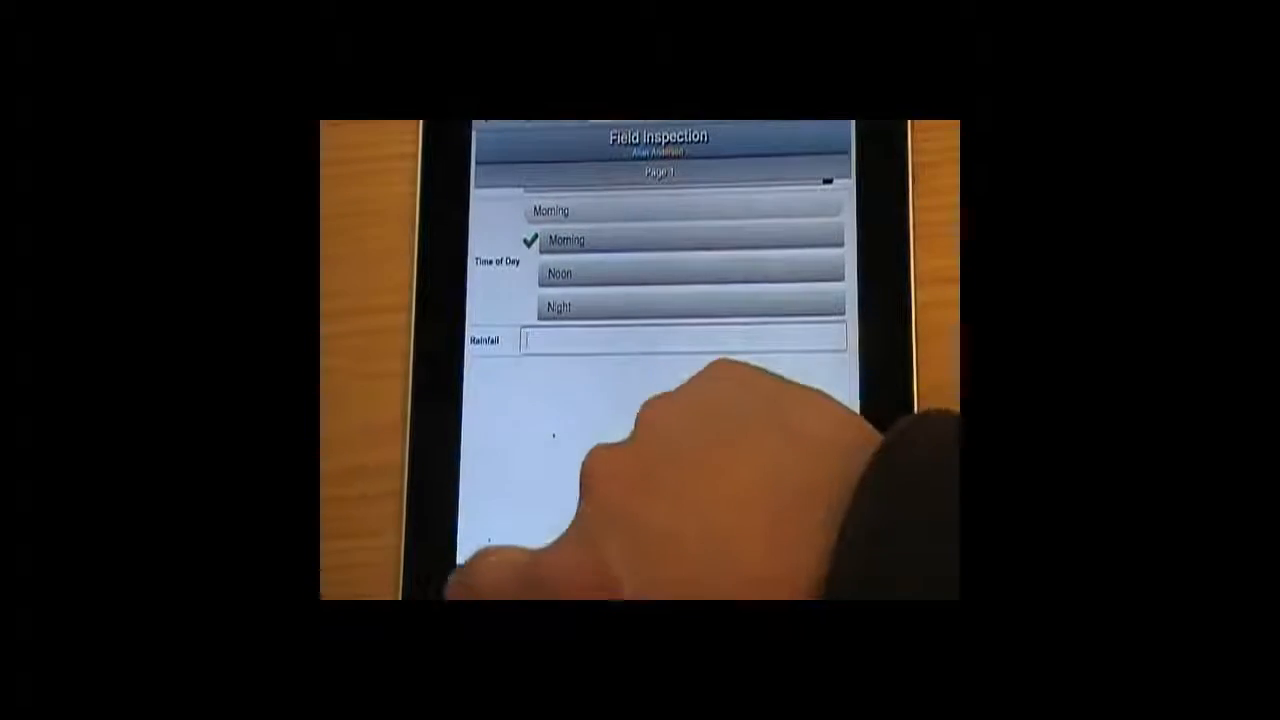
text(1)
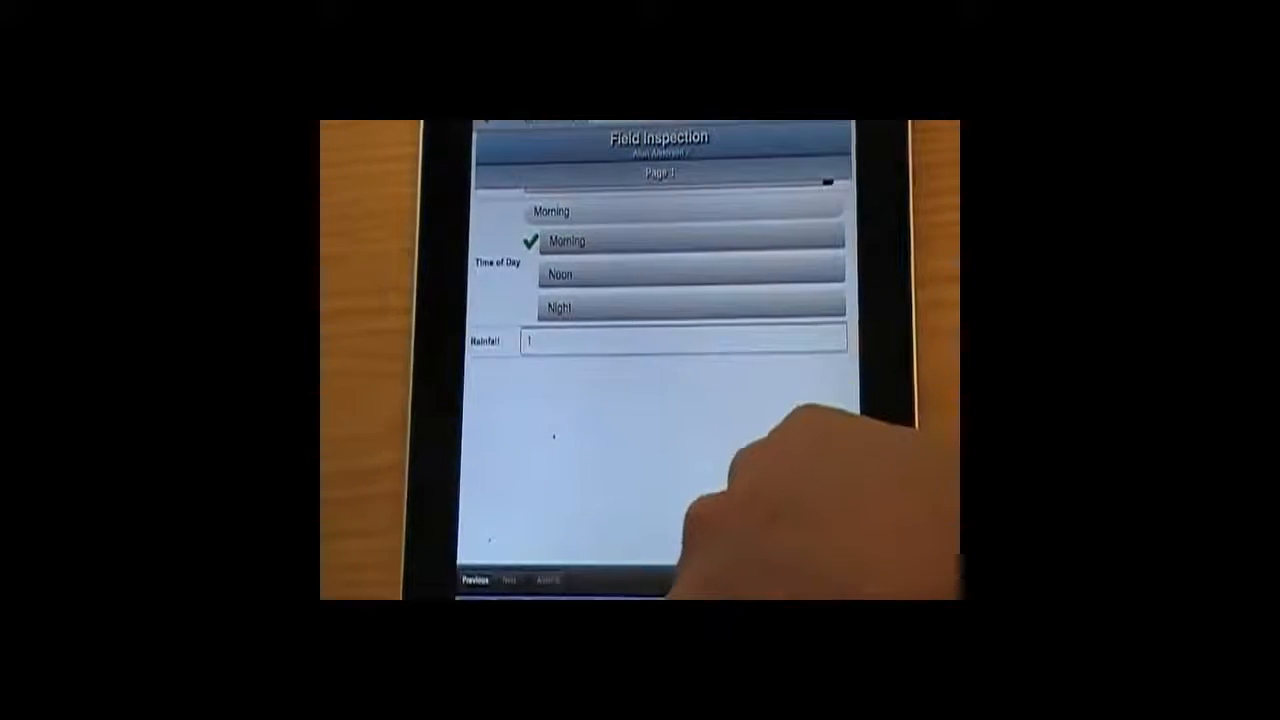
text(.11)
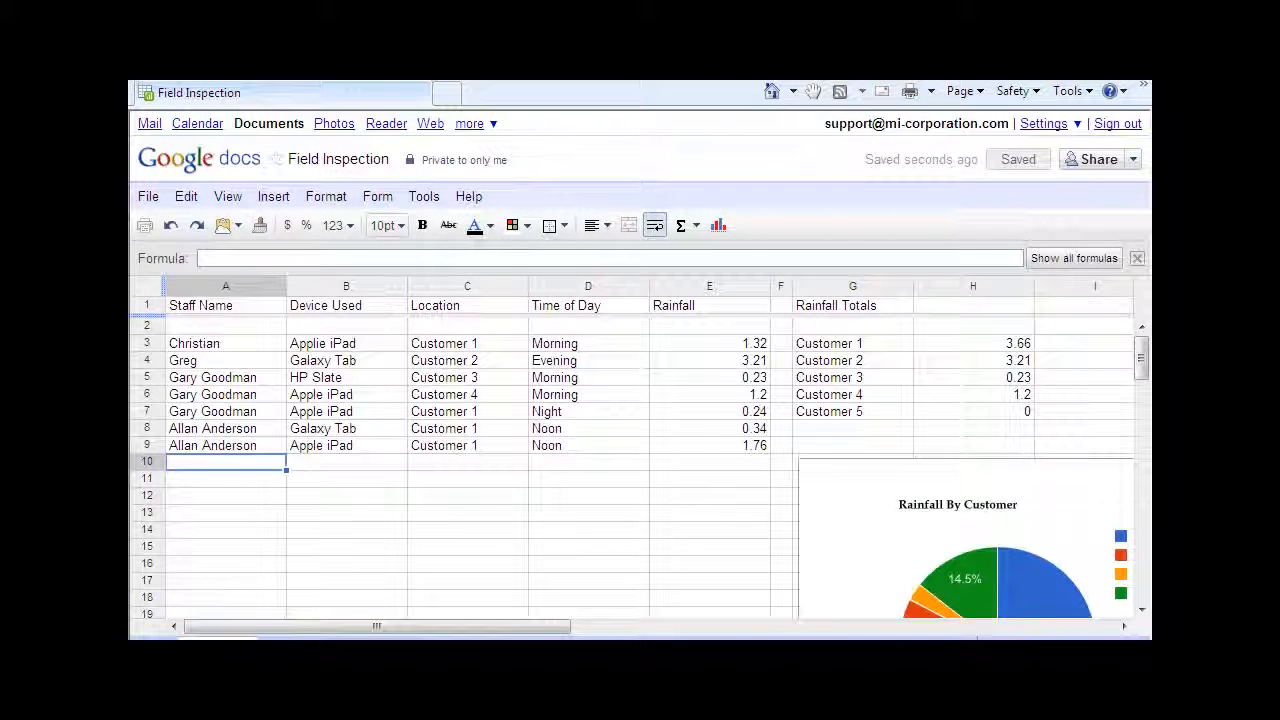
text(Allan Anderson)
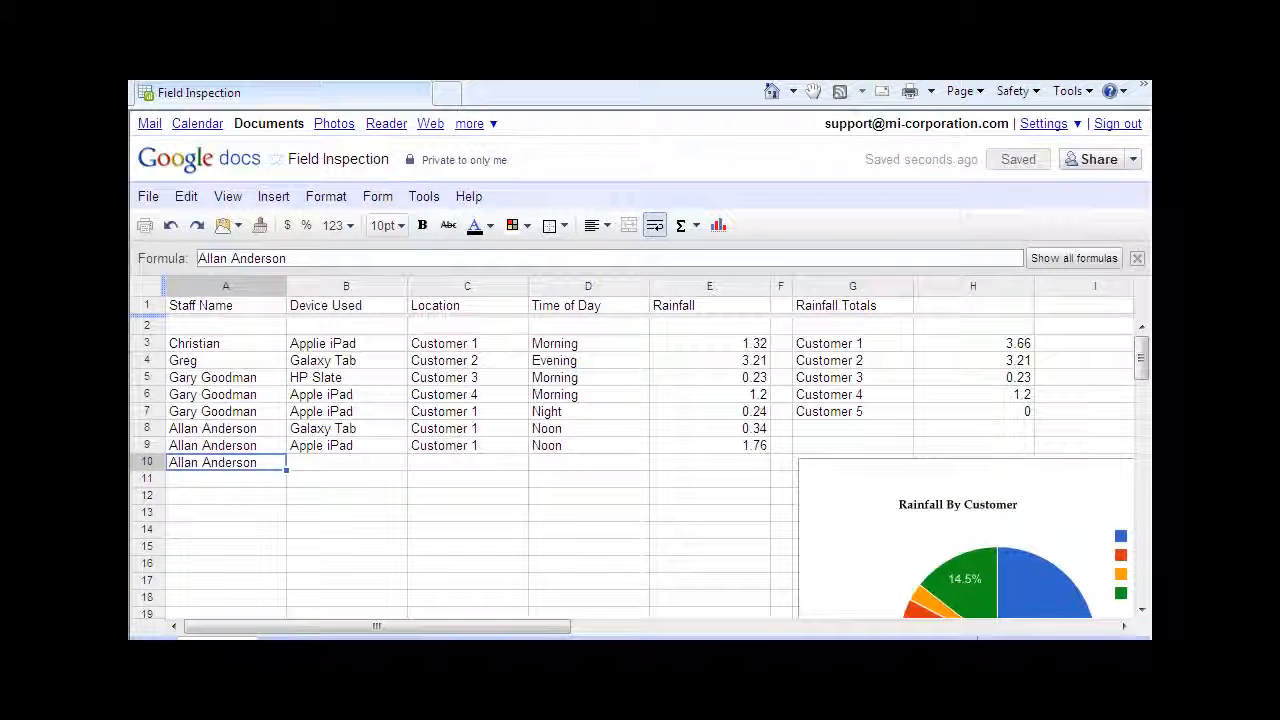
text(Apple iPad)
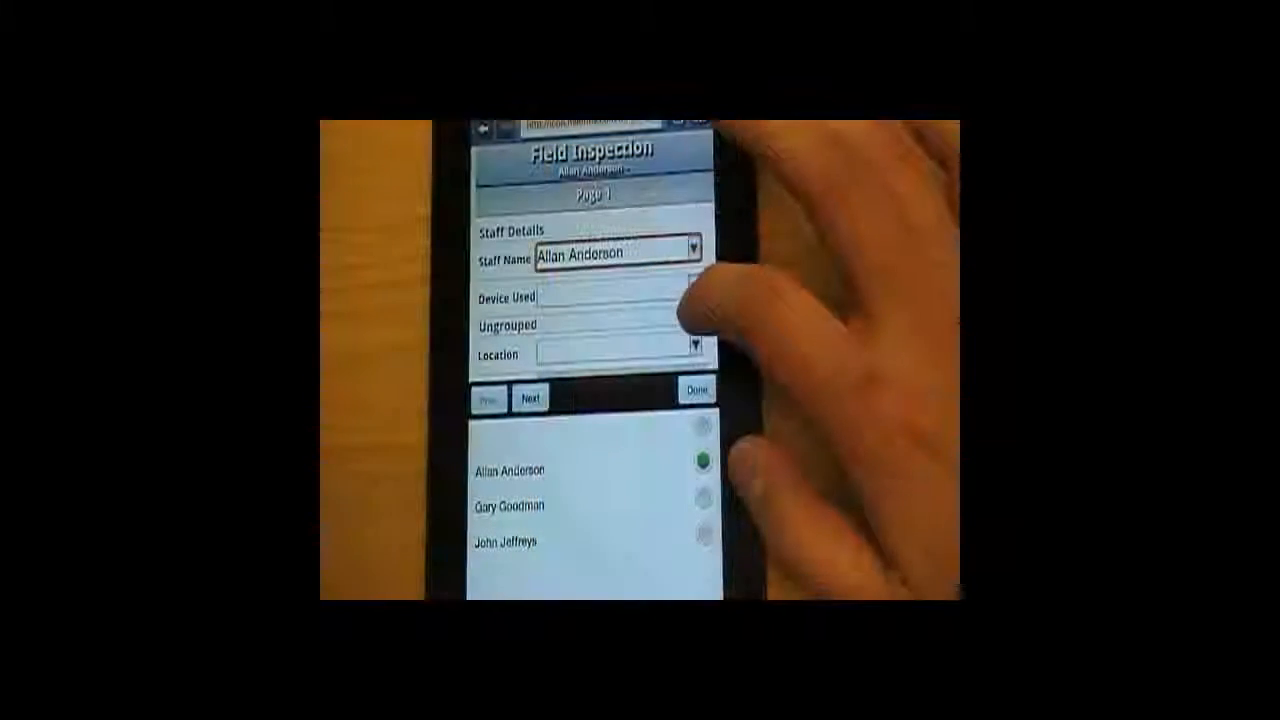
Choose a different staff member and pick the device used on the Galaxy Tab form
click(508, 506)
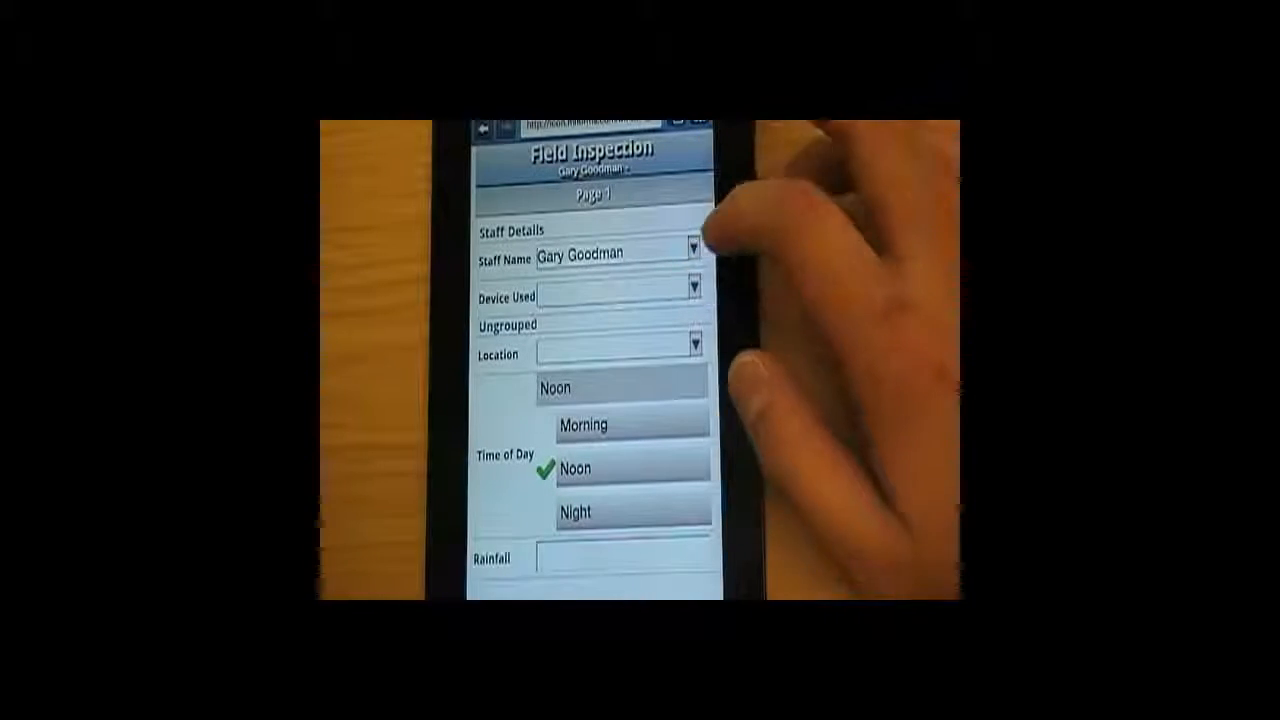
click(693, 291)
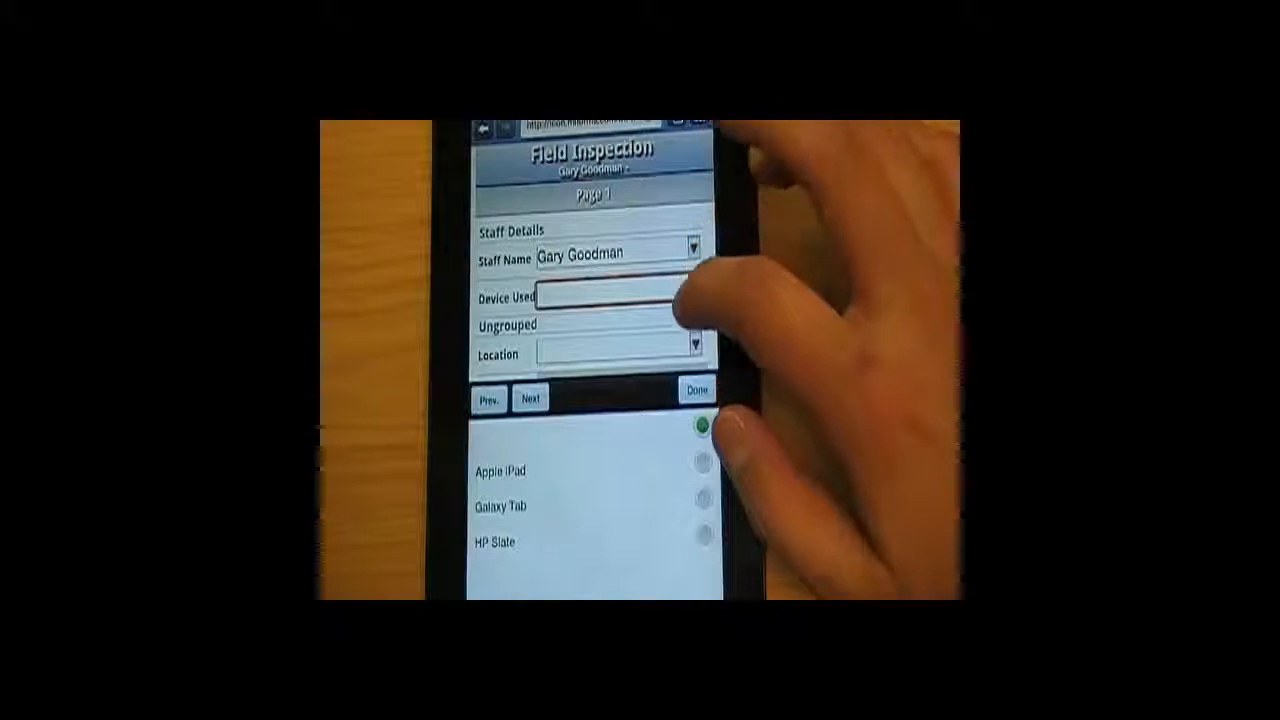
click(702, 505)
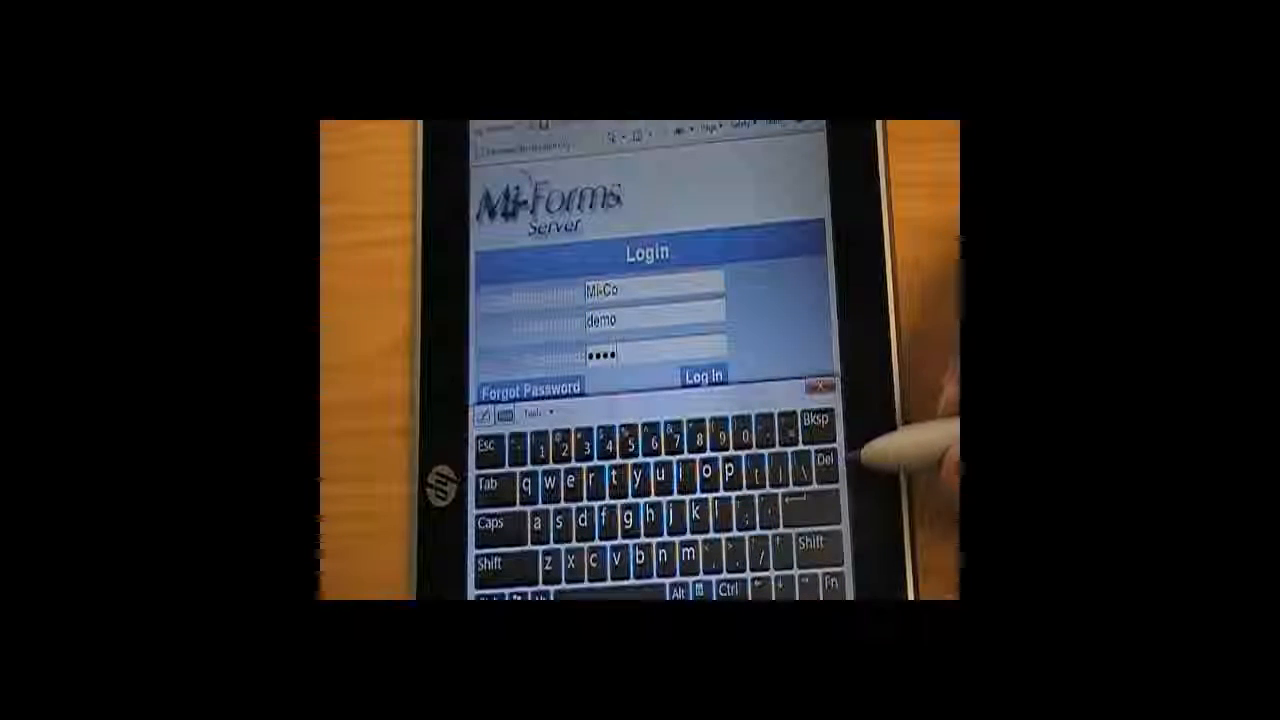
Log in on the HP Slate, choose the third staff member and location Customer 3
click(703, 377)
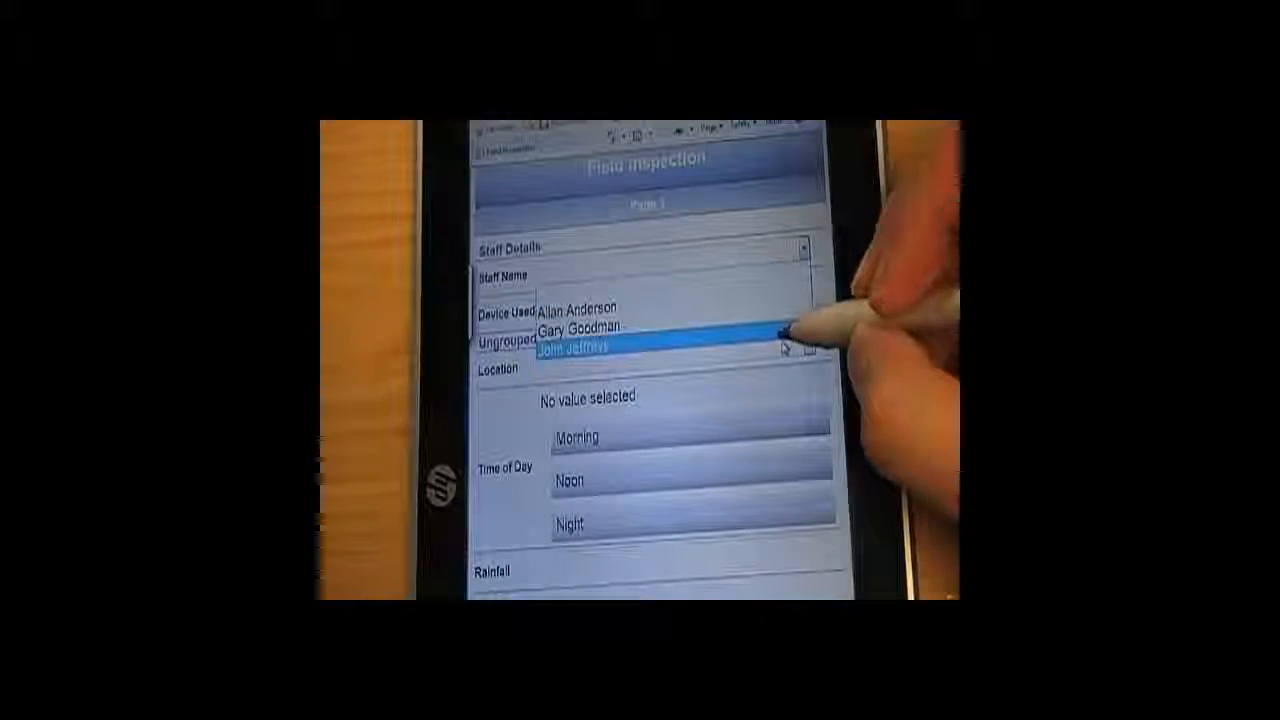
click(580, 349)
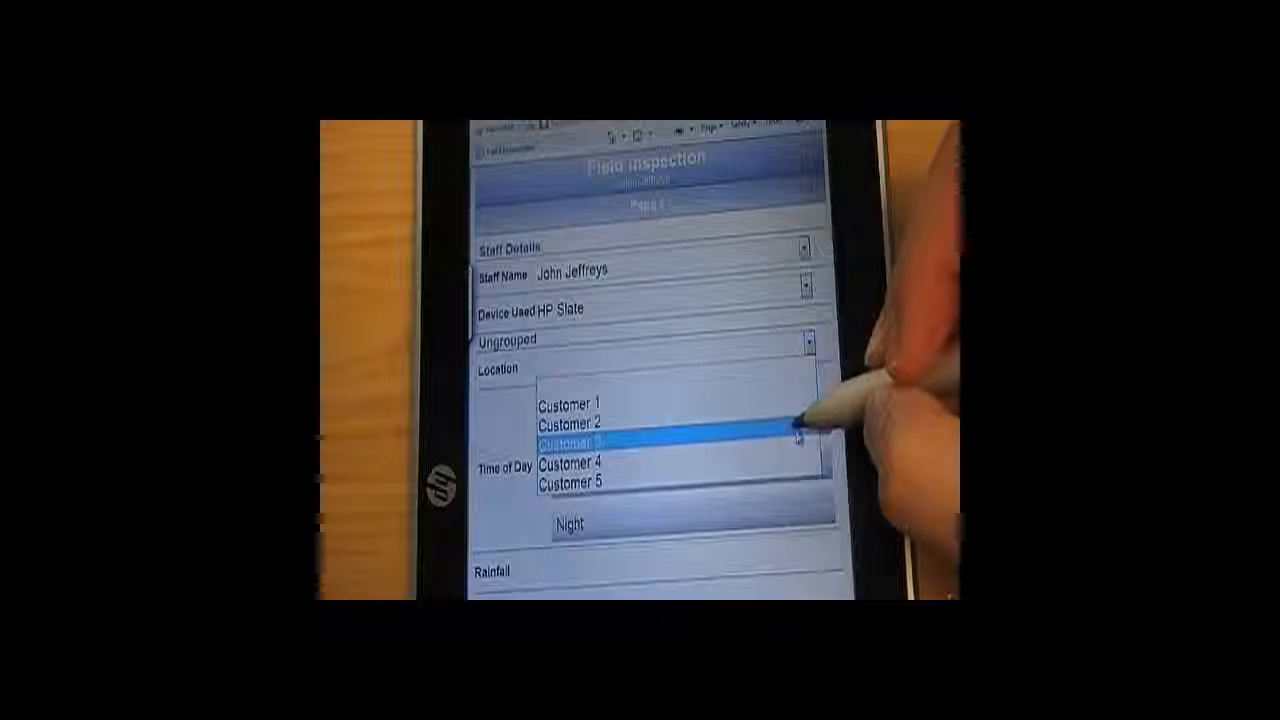
click(580, 443)
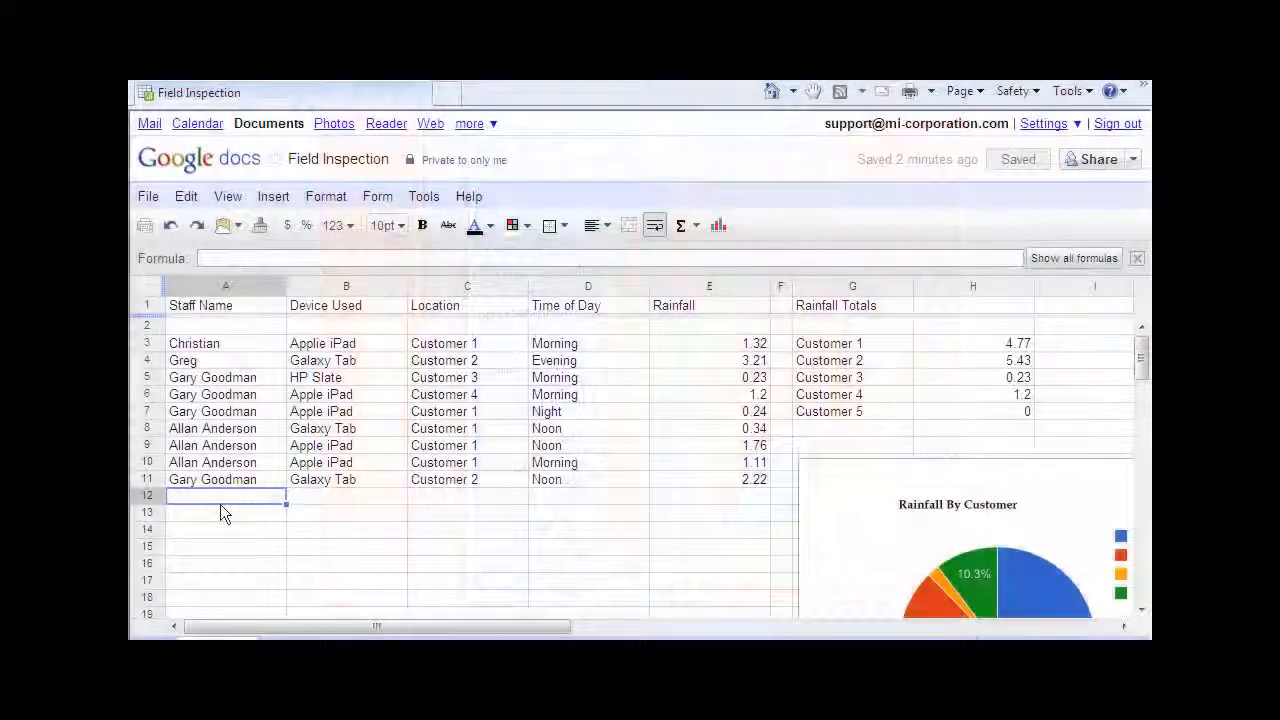
text(John Jeffreys)
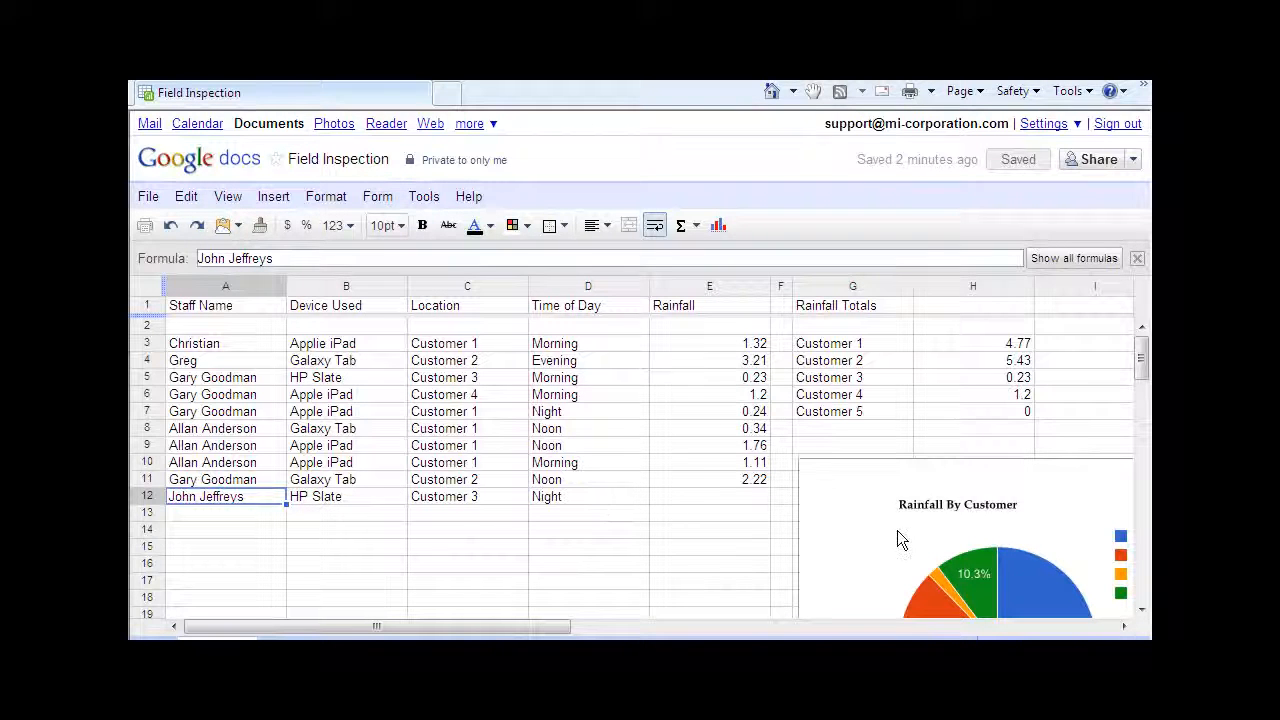
mouse_move(990, 595)
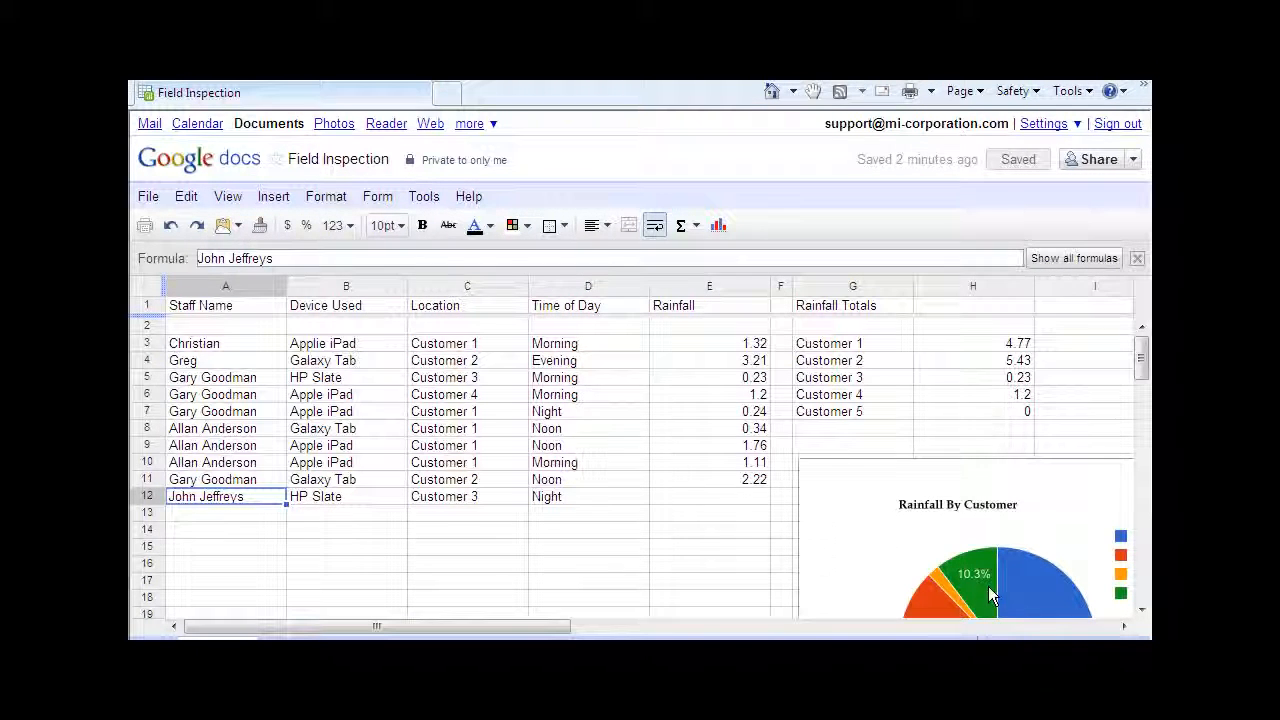